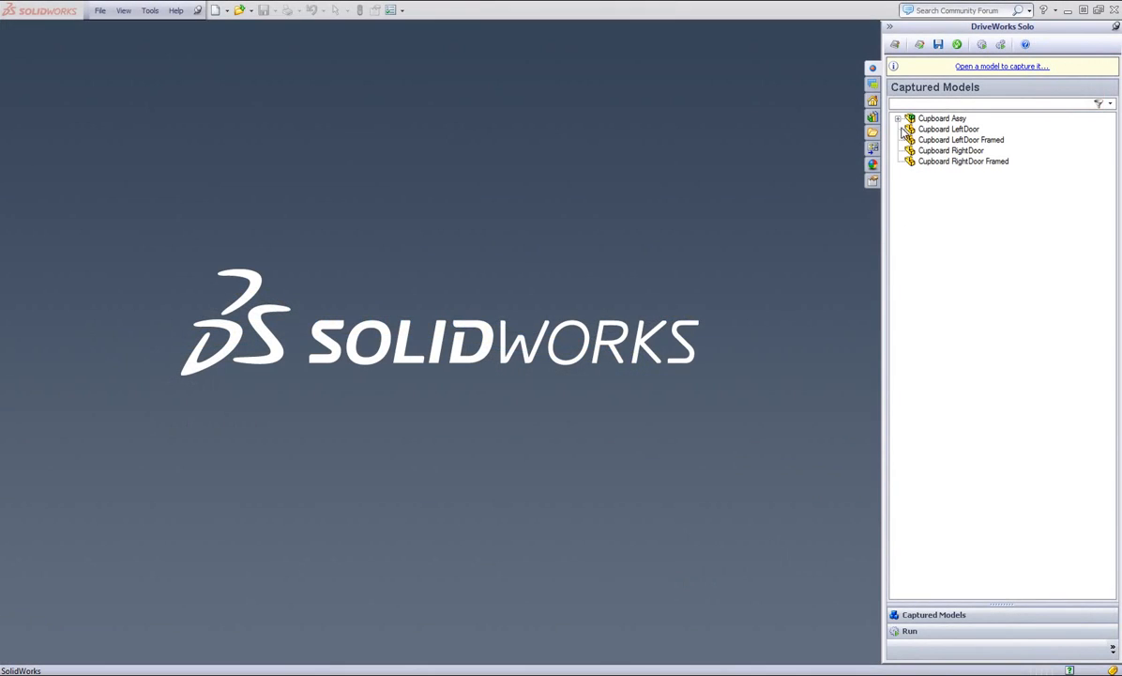
Step: Expand Cupboard Assy and Cupboard Base Assy in the Captured Models tree
click(898, 118)
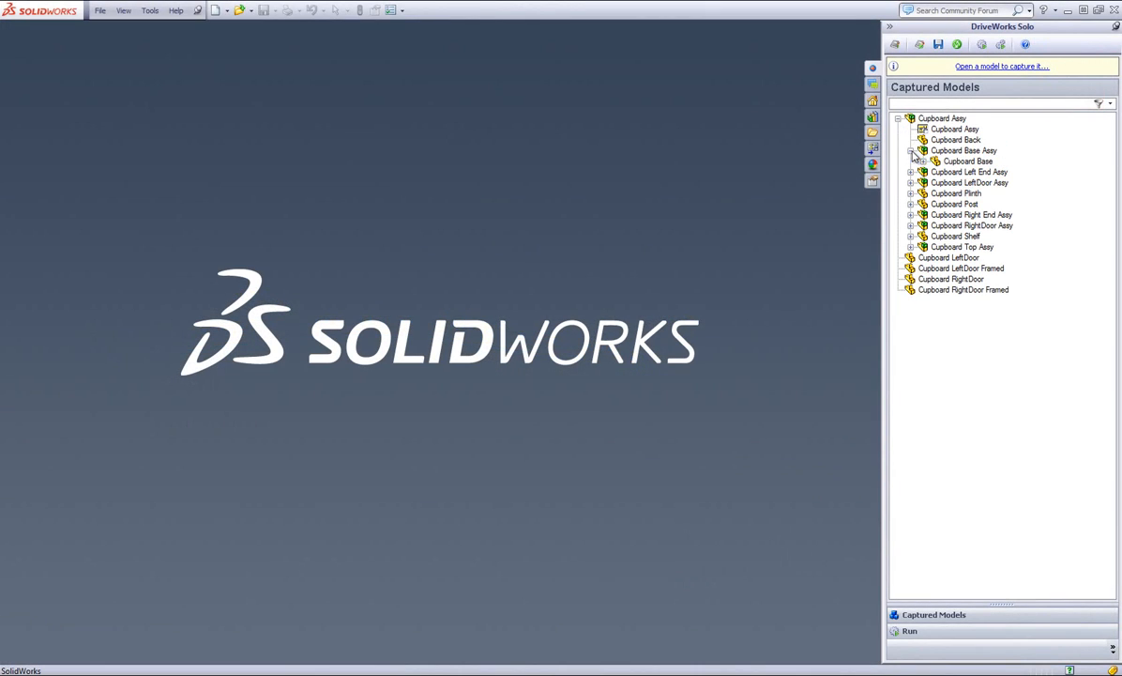
click(910, 150)
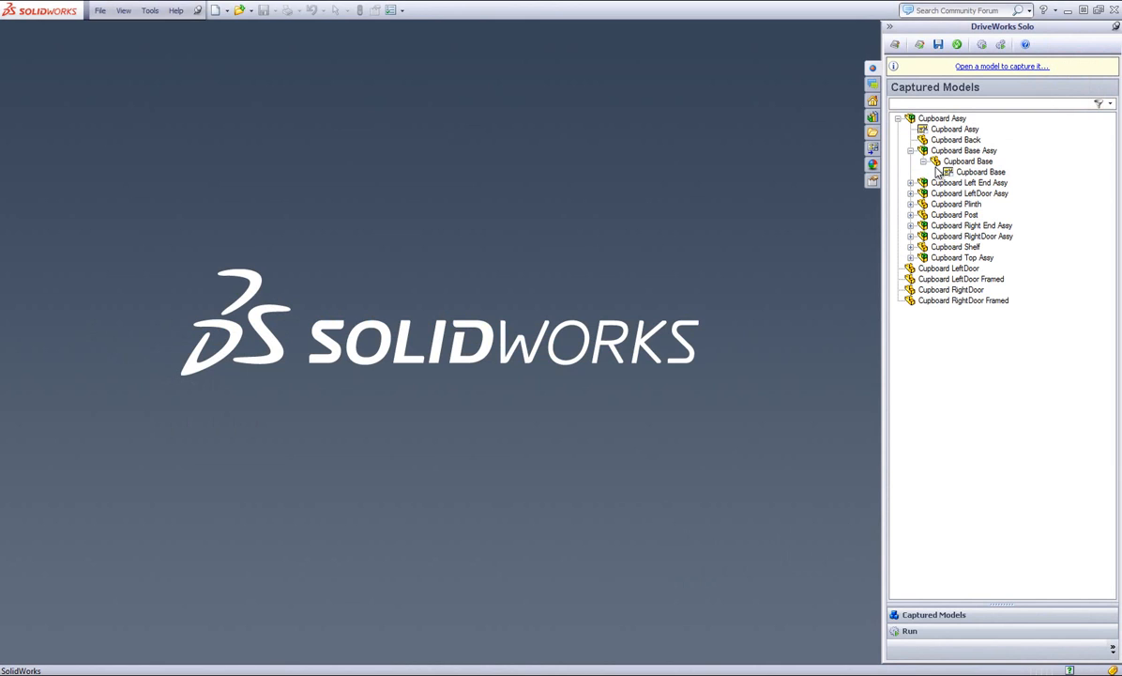
mouse_move(959, 178)
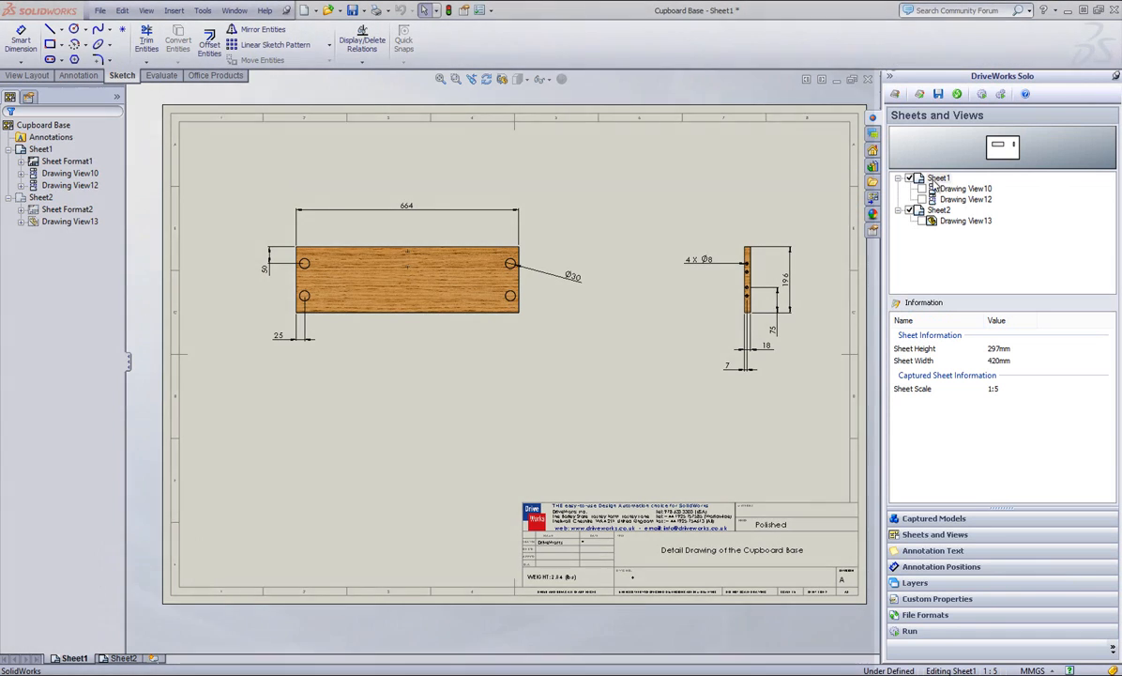
Step: Check the captured positions of Drawing View10 on Sheet1 and Drawing View13 on Sheet2
click(966, 188)
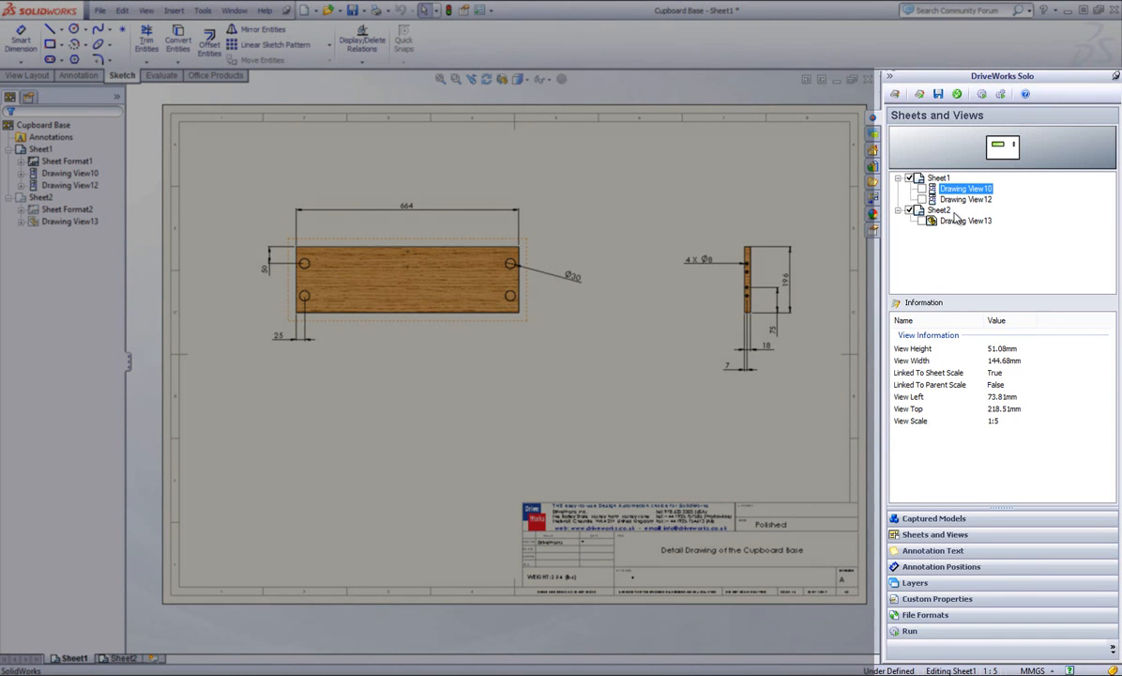
mouse_move(1016, 261)
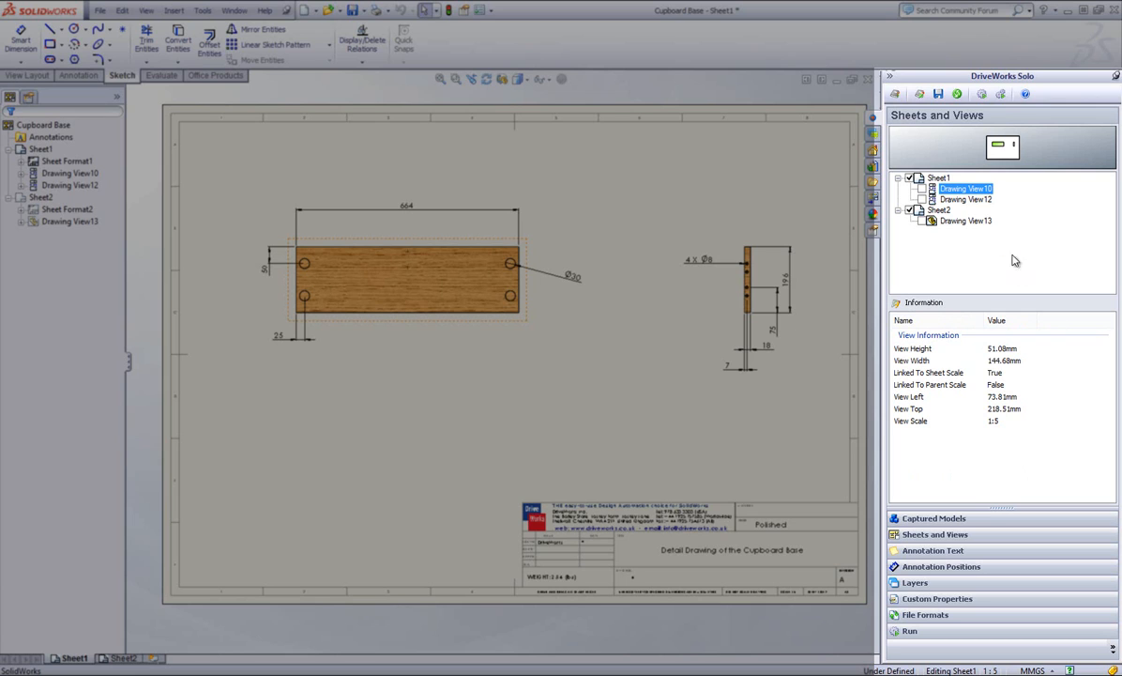
click(965, 199)
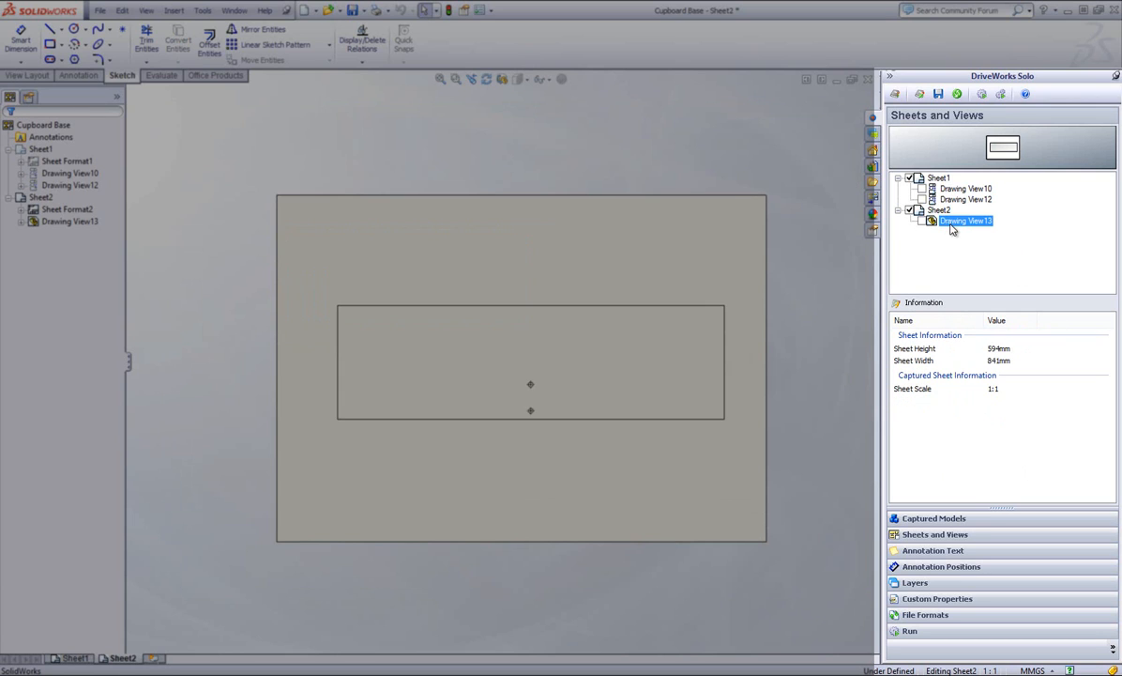
click(965, 221)
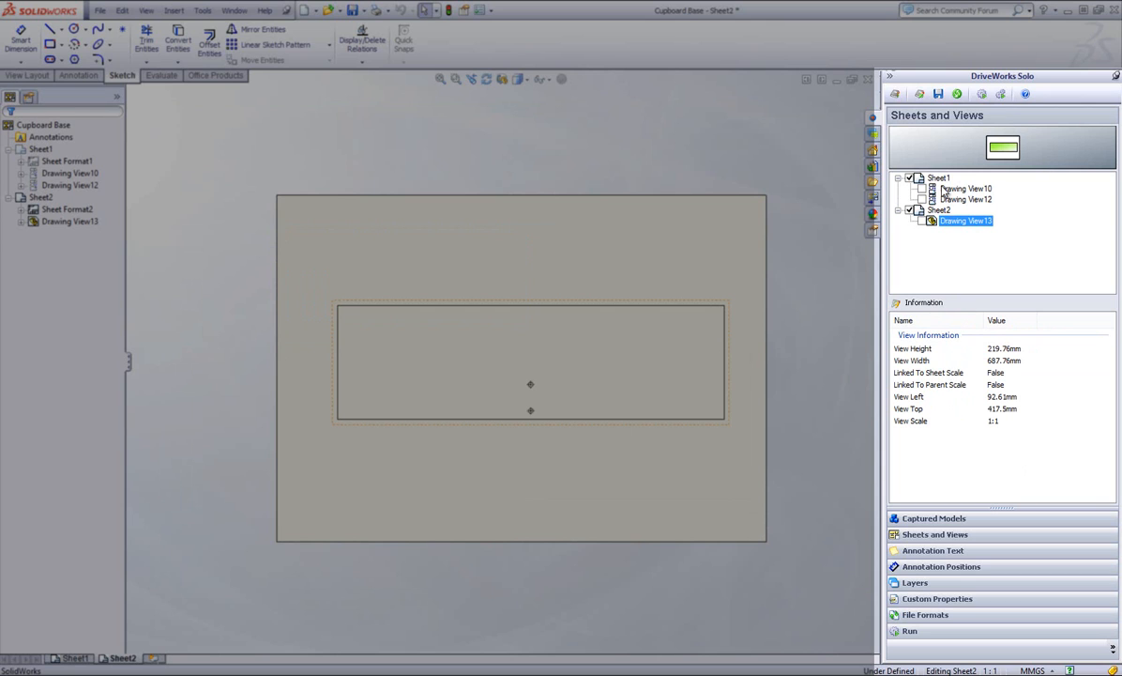
click(72, 657)
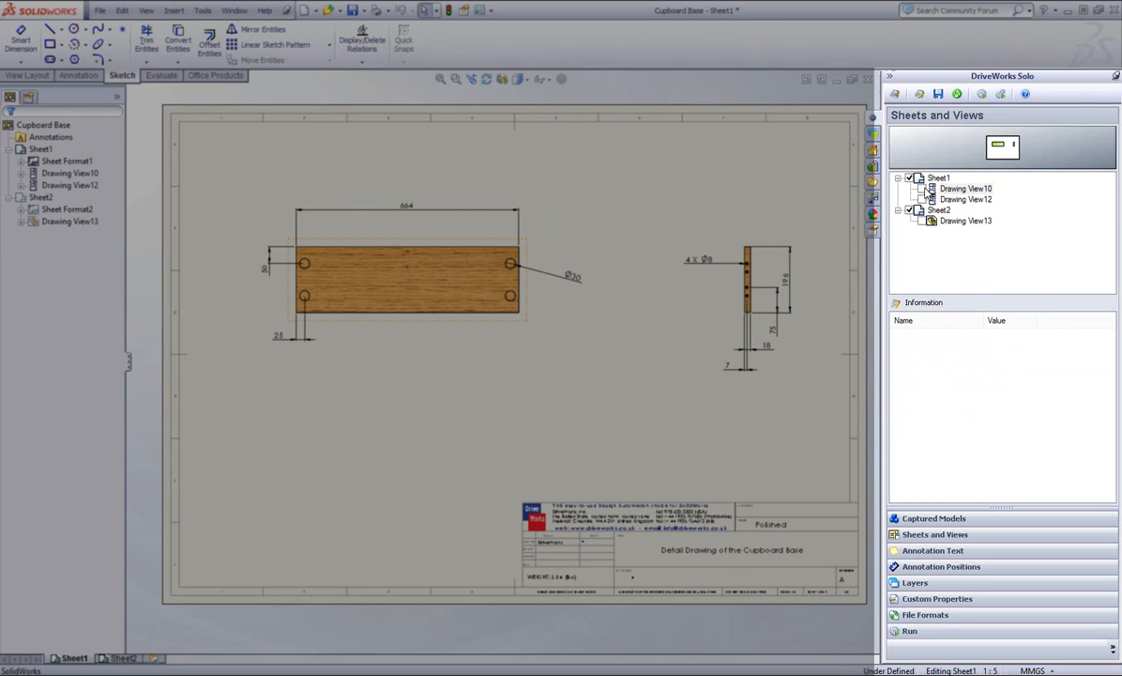
click(965, 199)
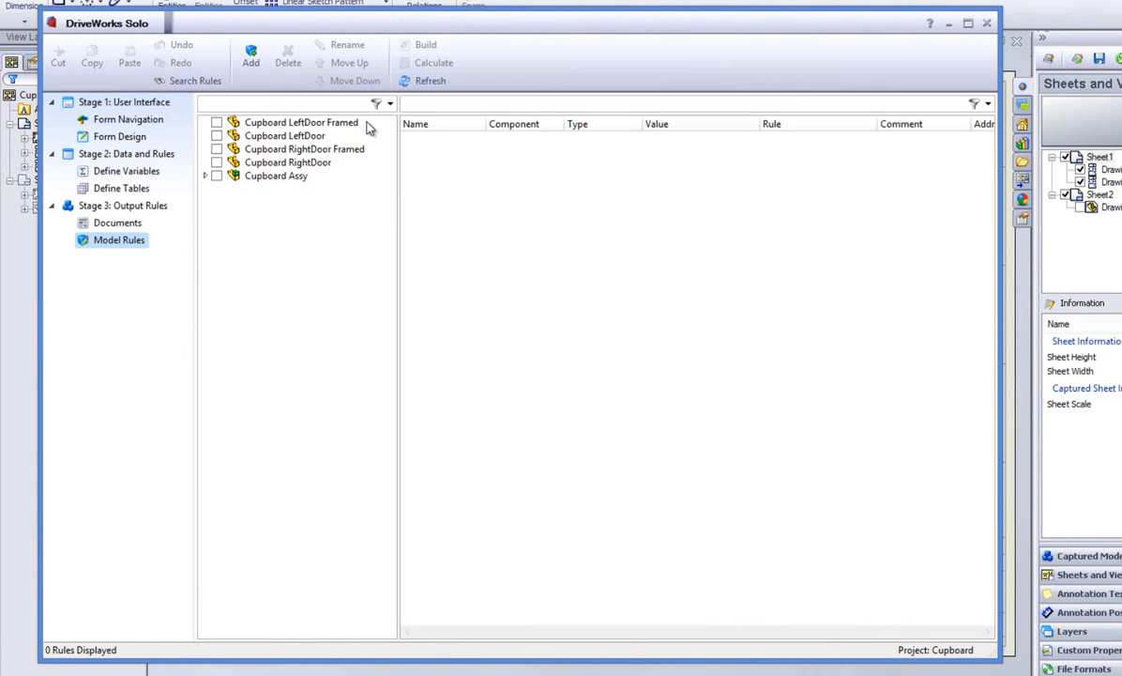
mouse_move(284, 155)
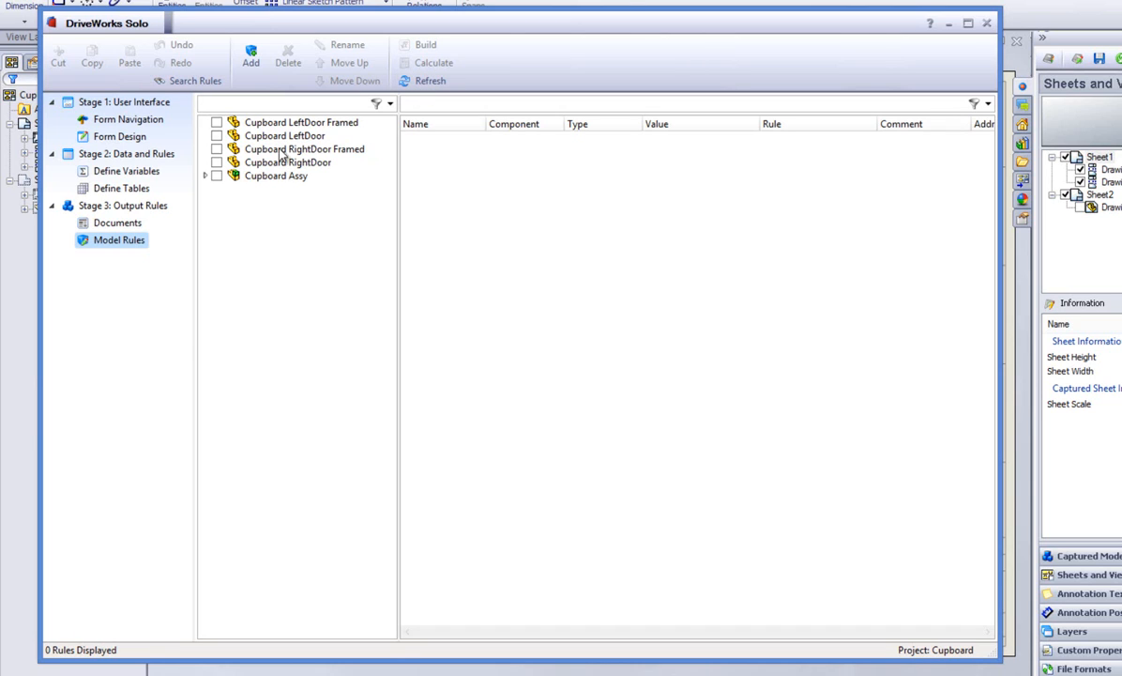
Step: Expand Cupboard Assy to the Cupboard Base drawing's rules and maximise the rules window
click(204, 176)
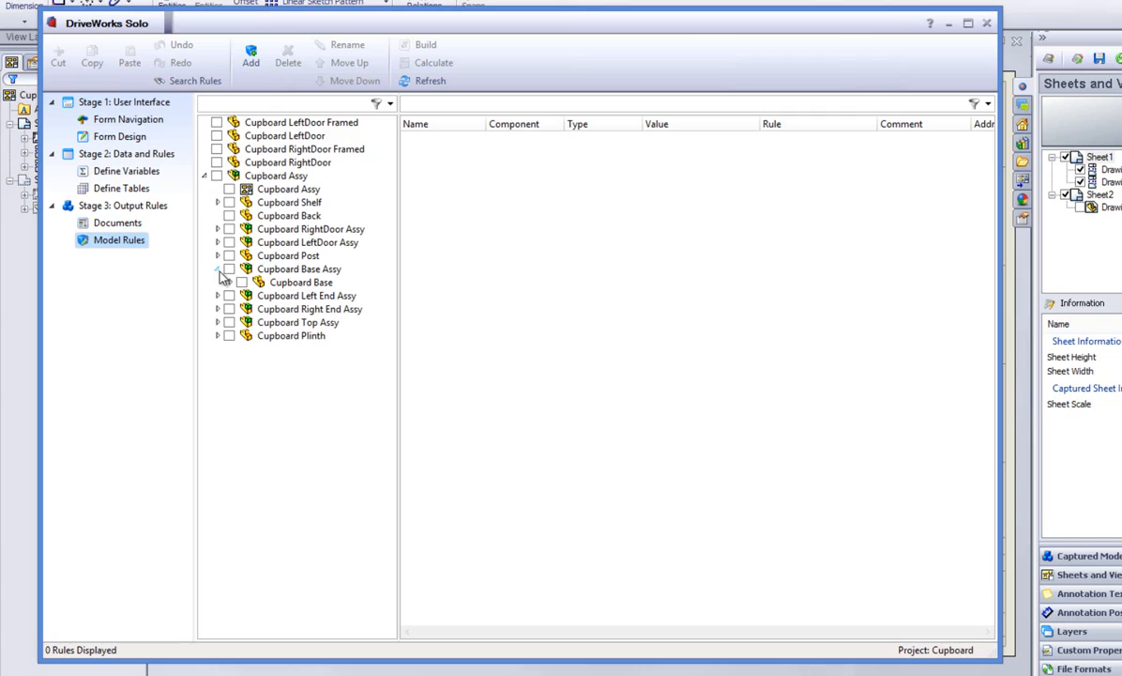
click(301, 282)
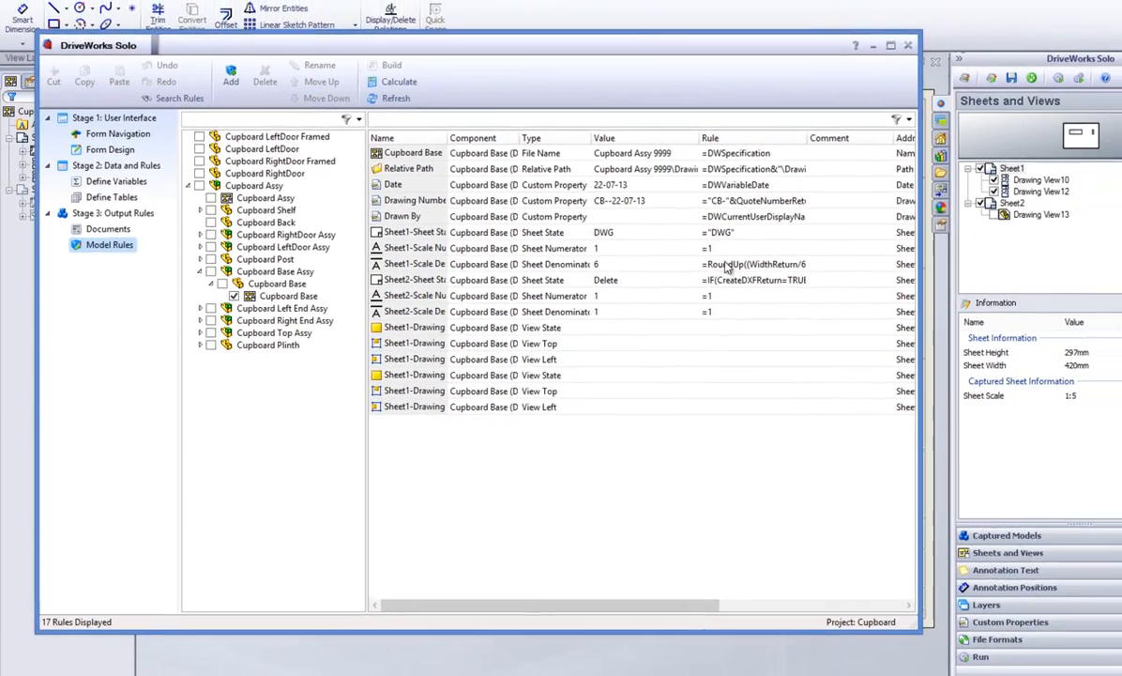
click(892, 45)
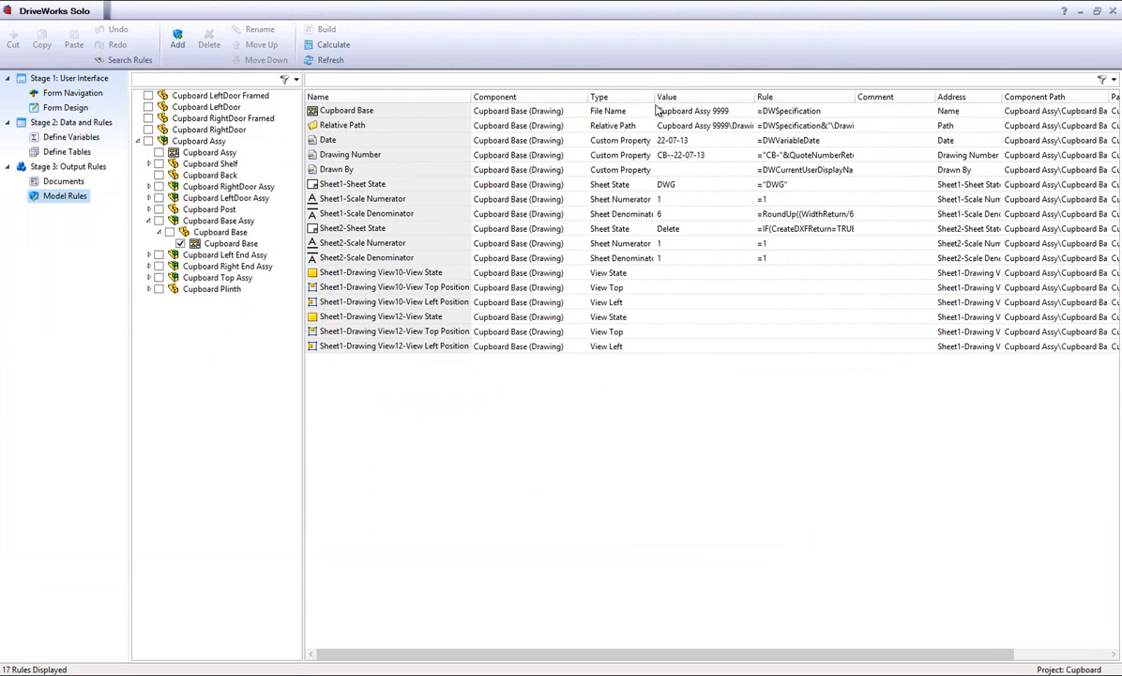
Step: Preview Sheet1 and select Drawing View10 to see its captured left and top positions
click(230, 243)
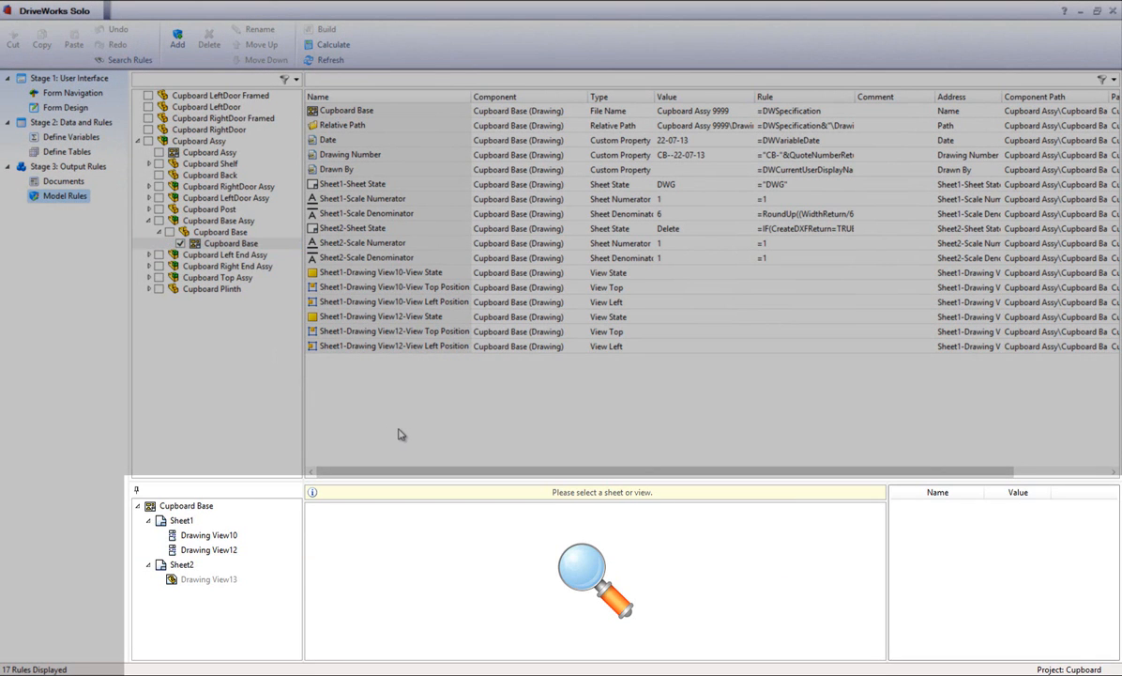
click(209, 535)
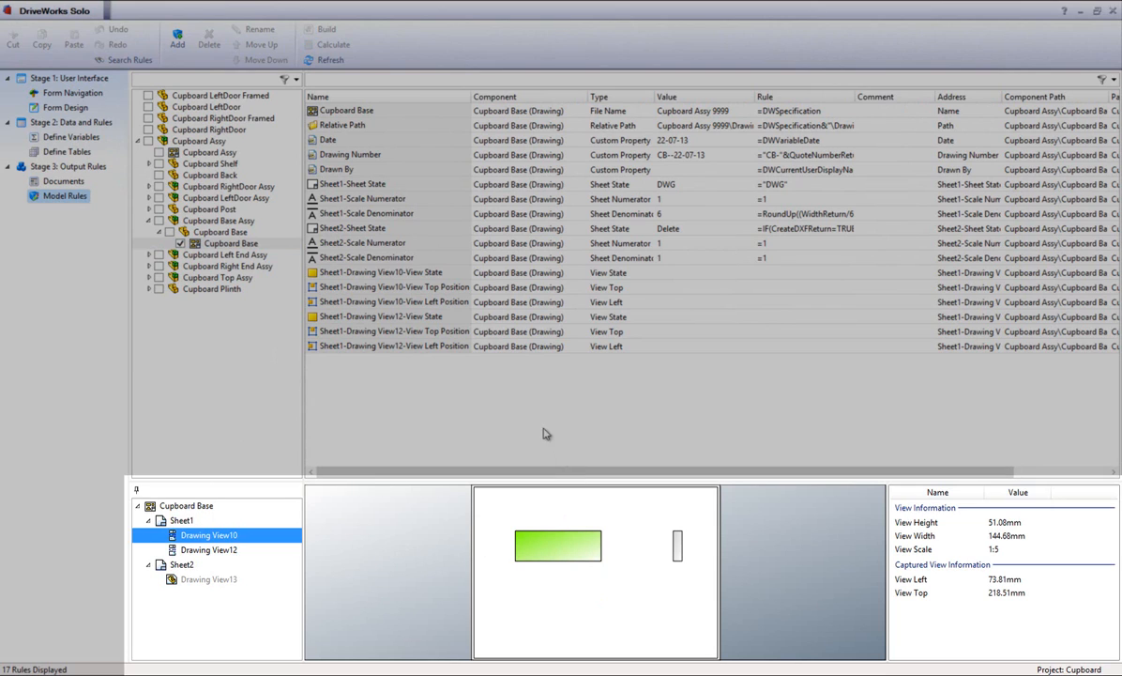
mouse_move(541, 292)
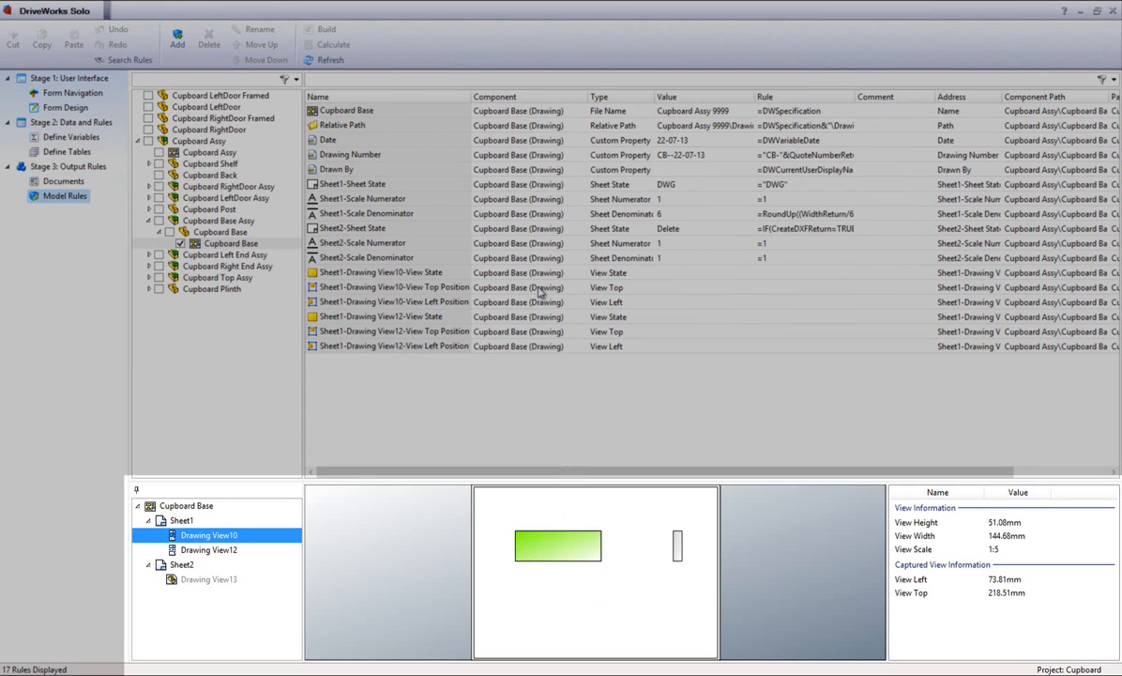
click(395, 287)
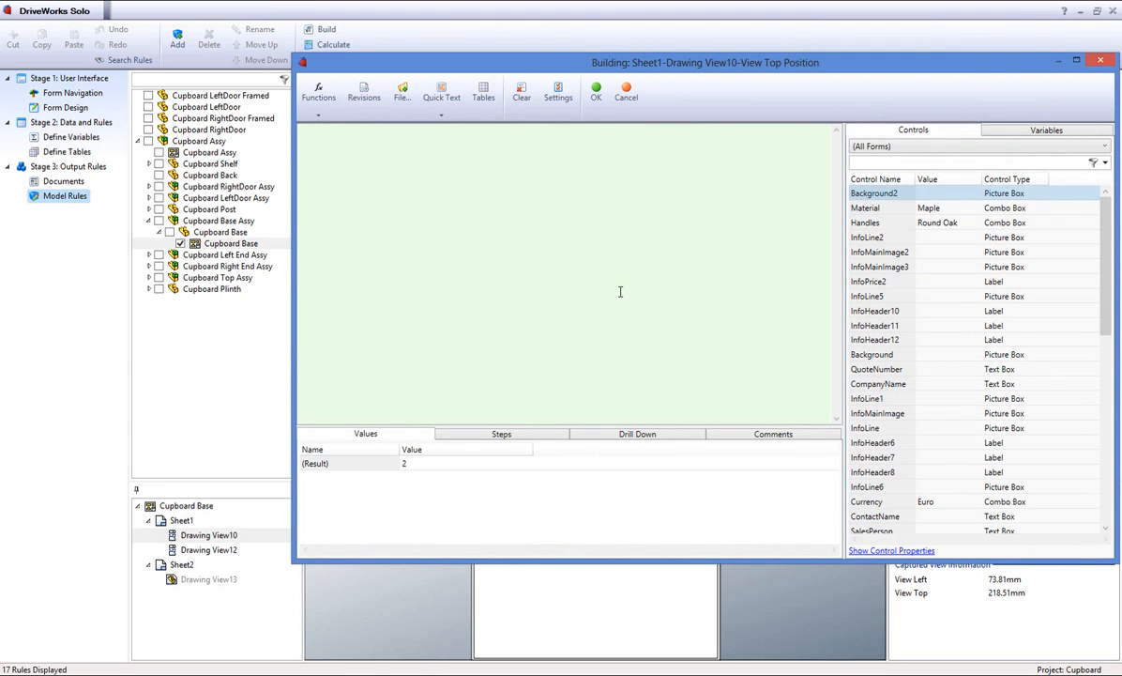
Step: Enter 220 as Drawing View10's View Top Position rule and confirm it
text(22)
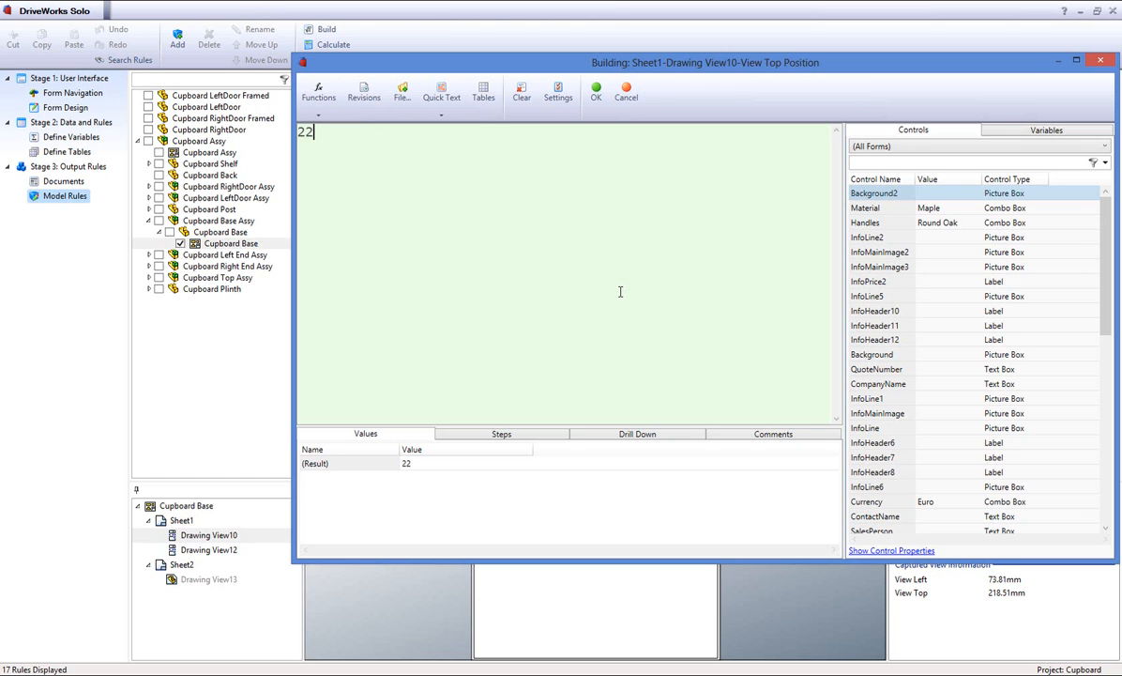
text(0)
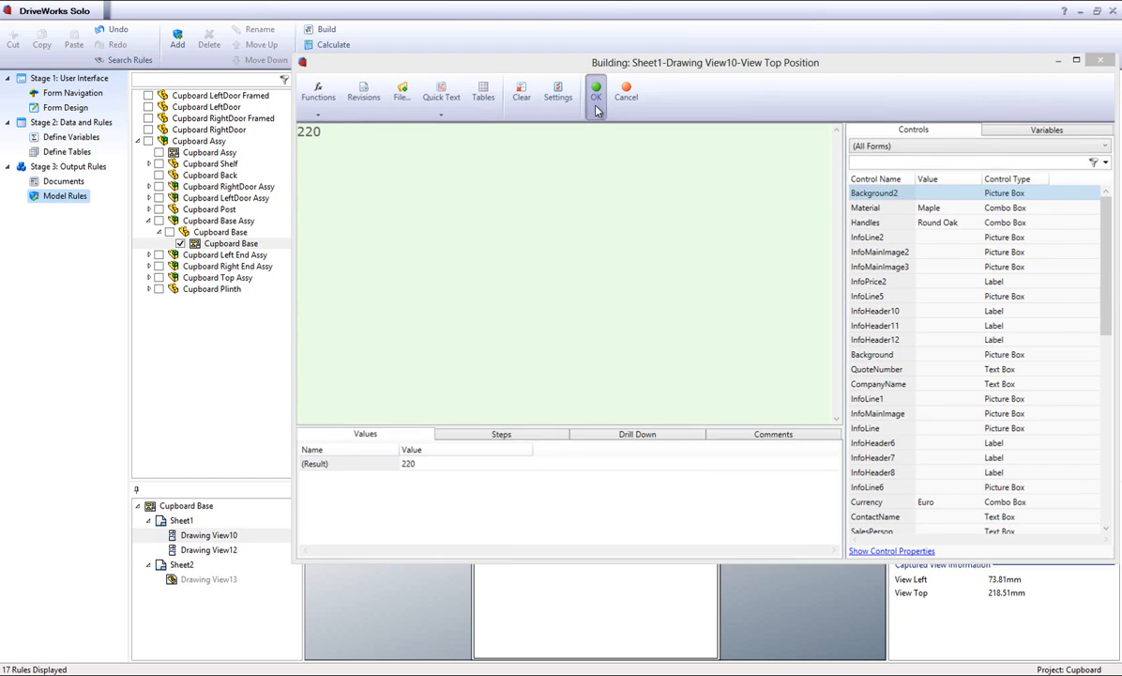
click(596, 91)
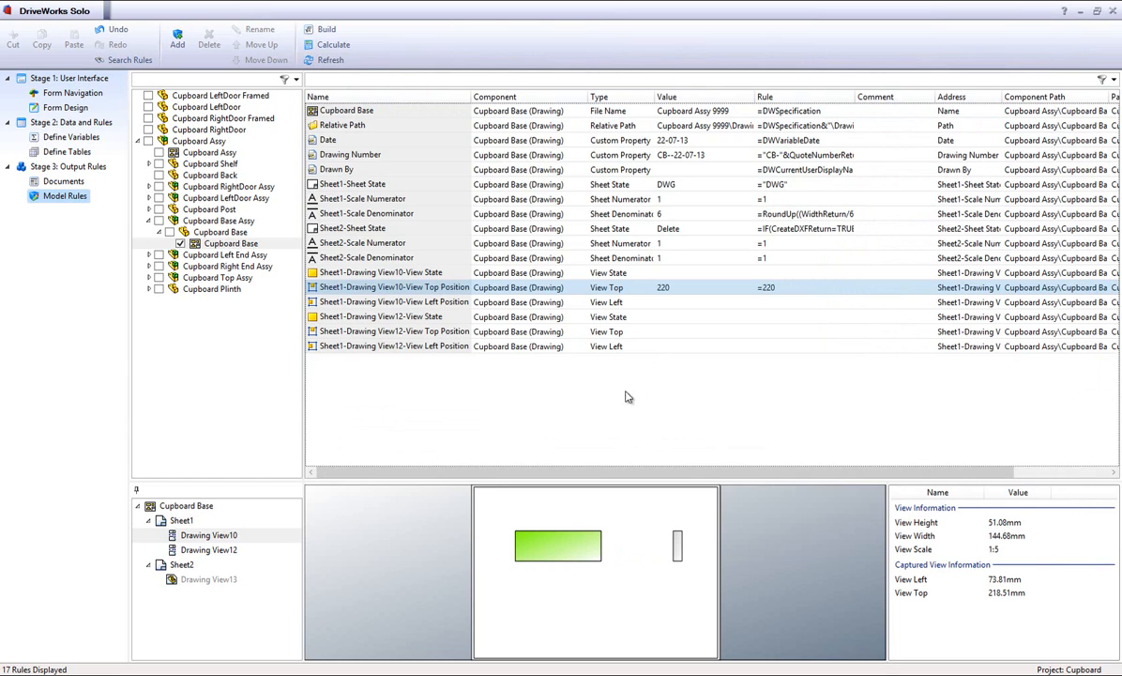
click(394, 301)
text(220)
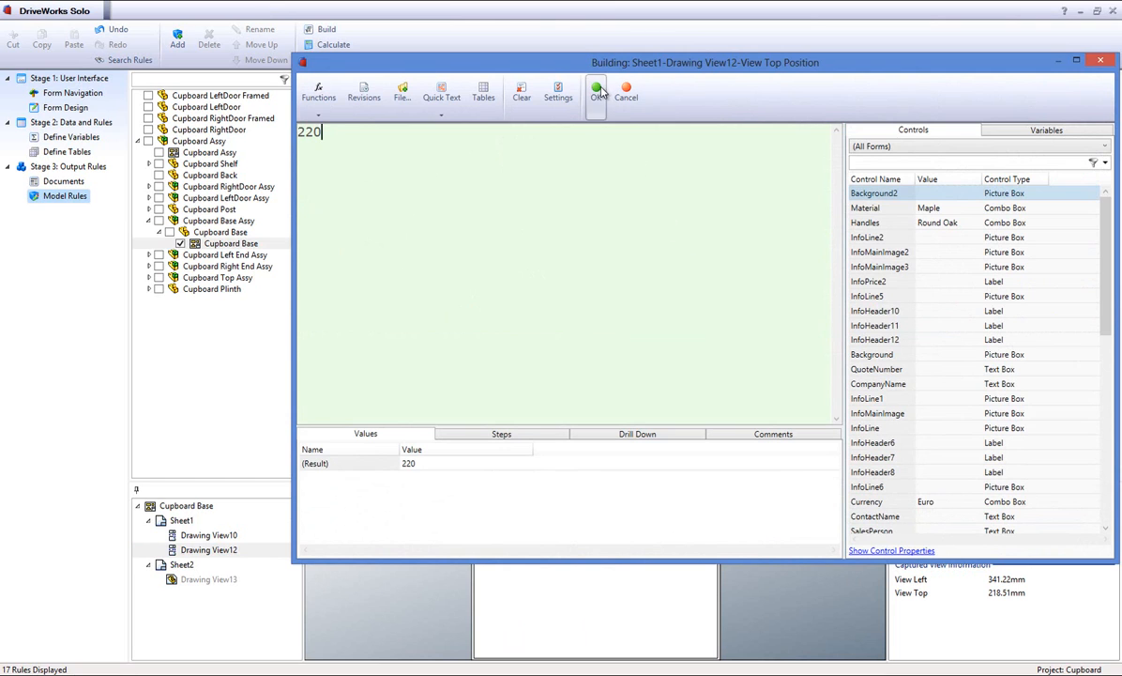
Step: Confirm Drawing View12's top position of 220 and left position of 341
click(596, 91)
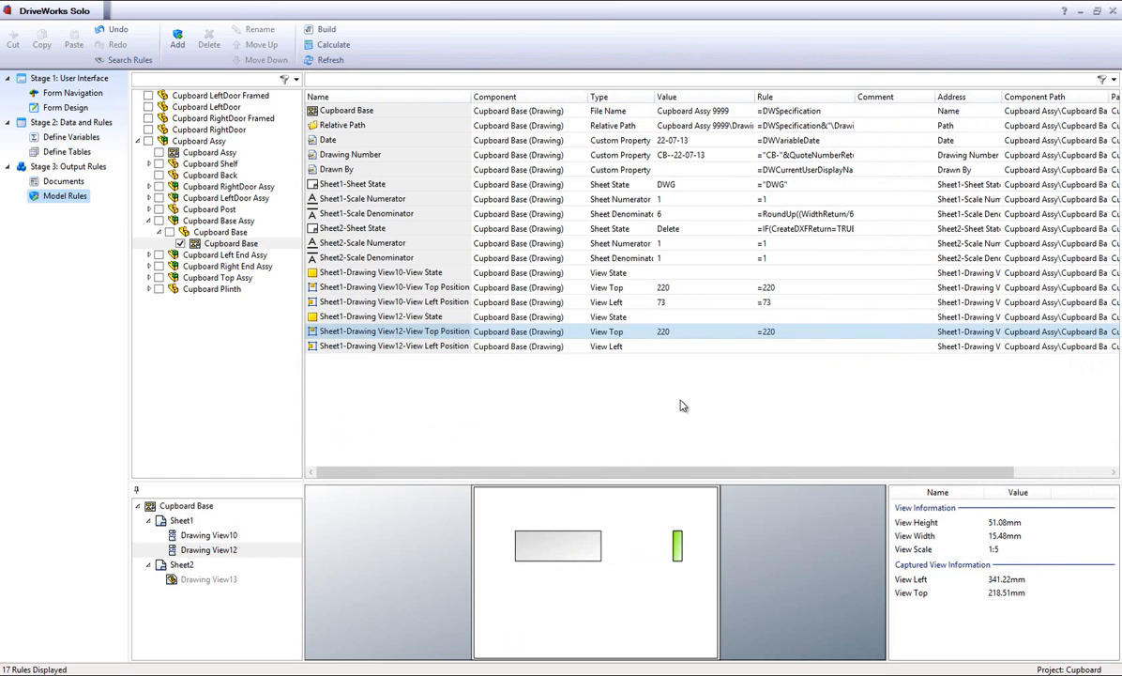
click(395, 347)
text(341)
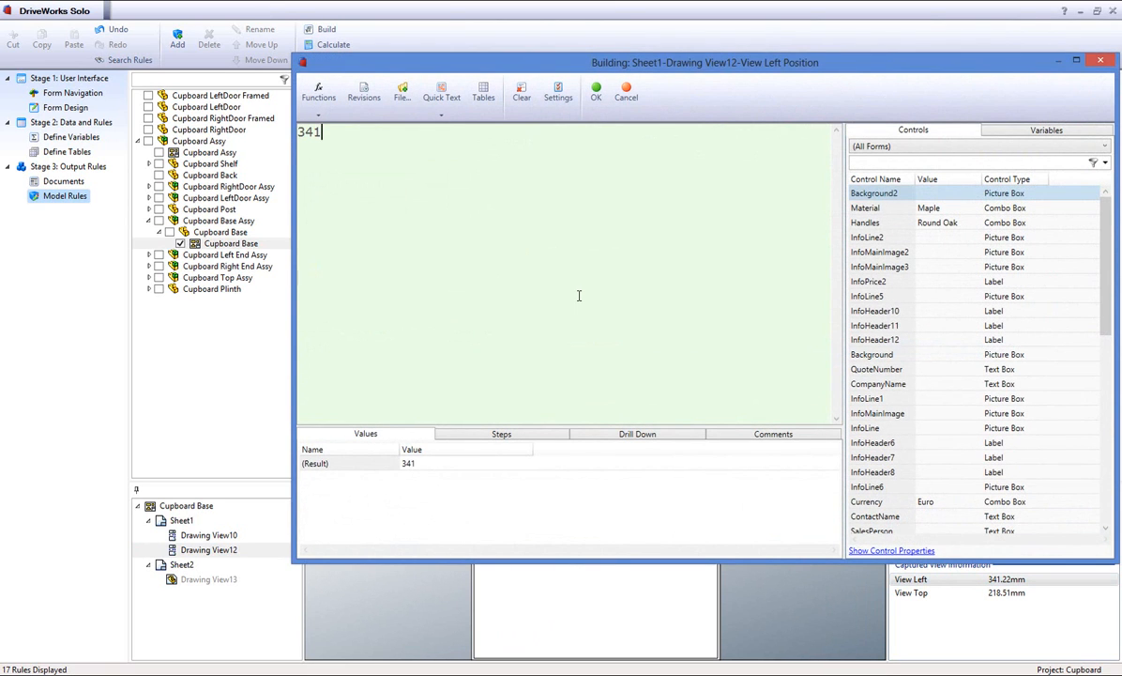
click(596, 91)
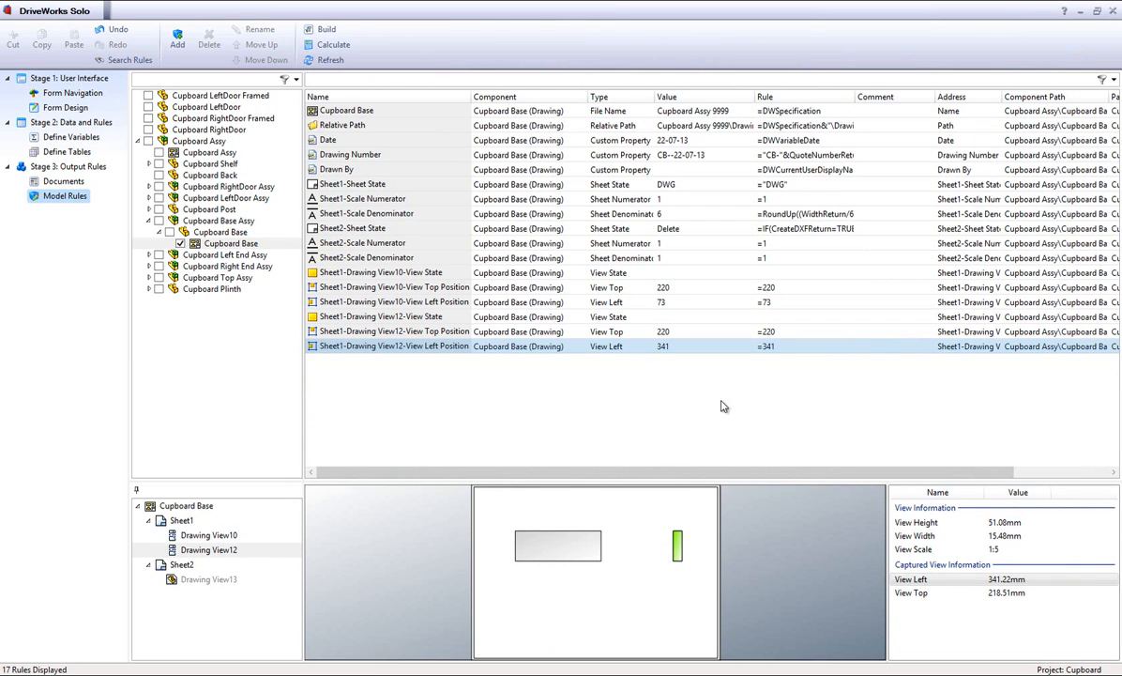
mouse_move(1067, 25)
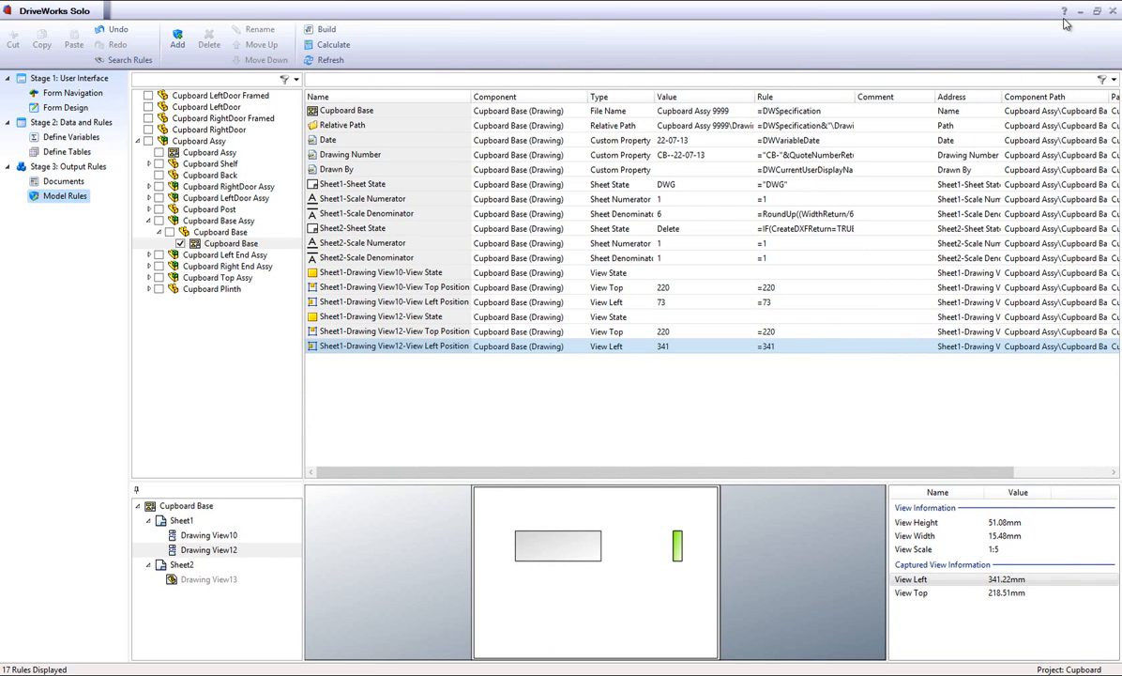